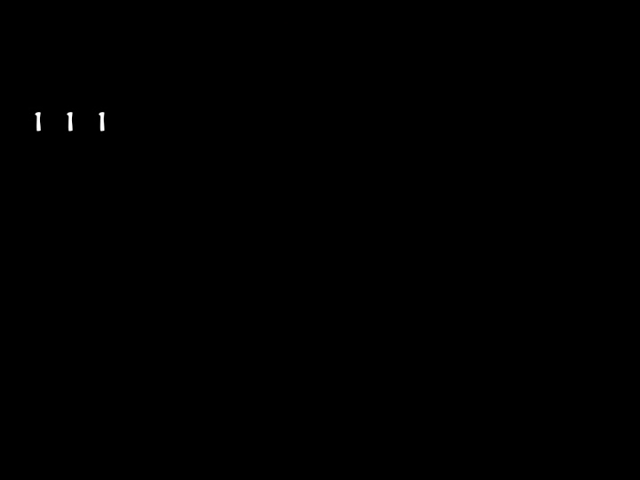
type("3 2")
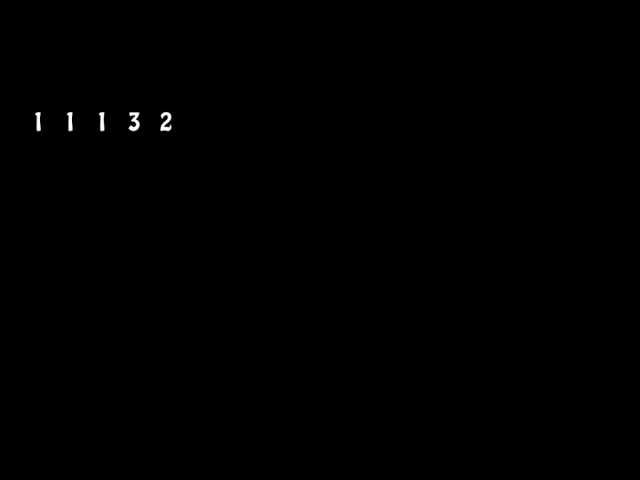
type("1 6")
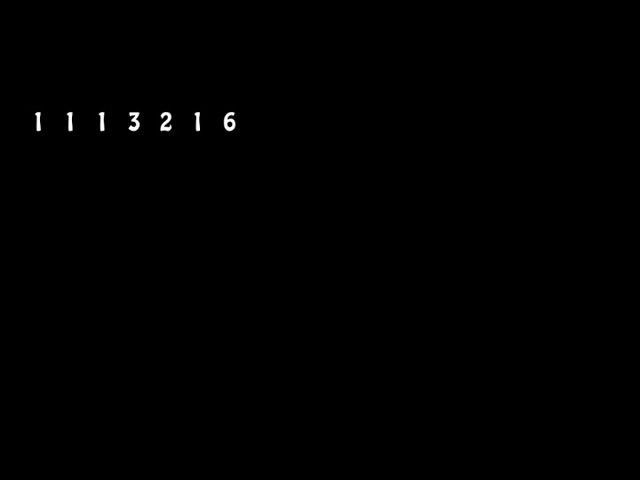
type("9 16 31 15 16")
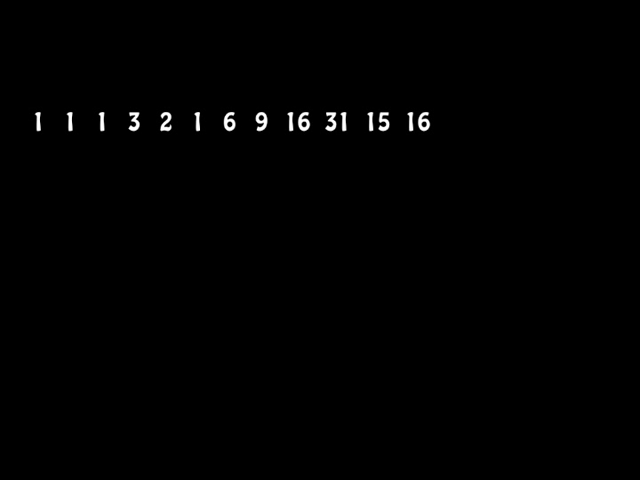
type("1 15 14 1 13")
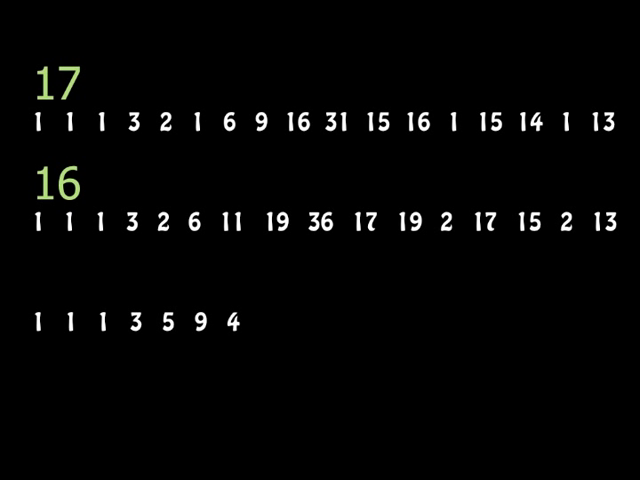
type("18")
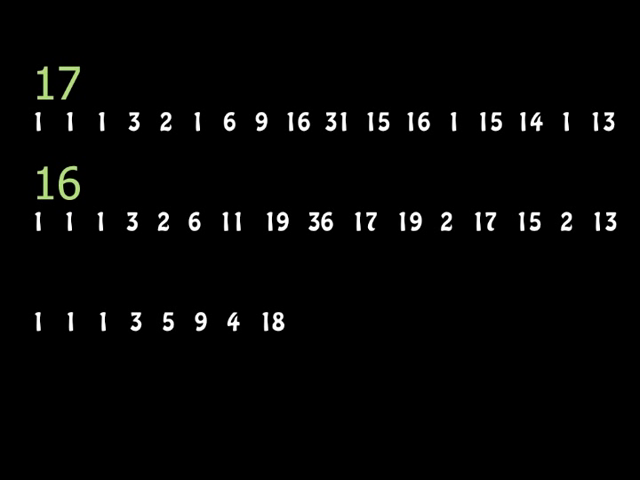